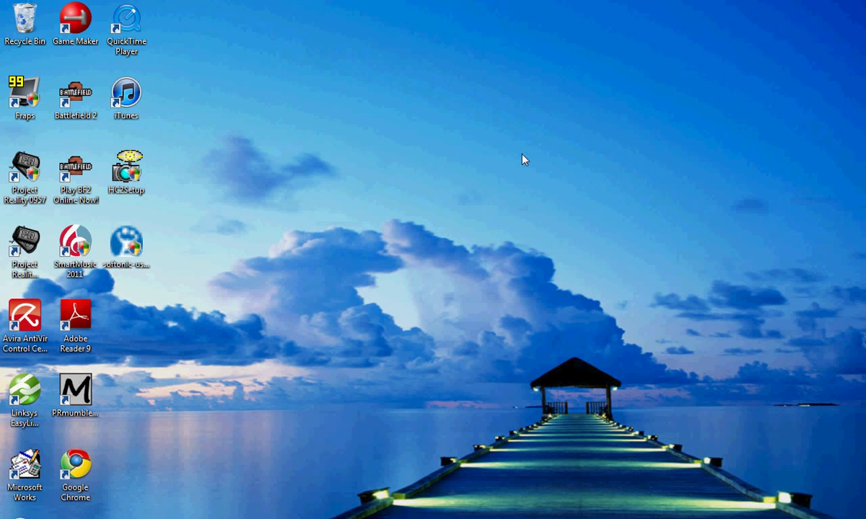
mouse_move(523, 166)
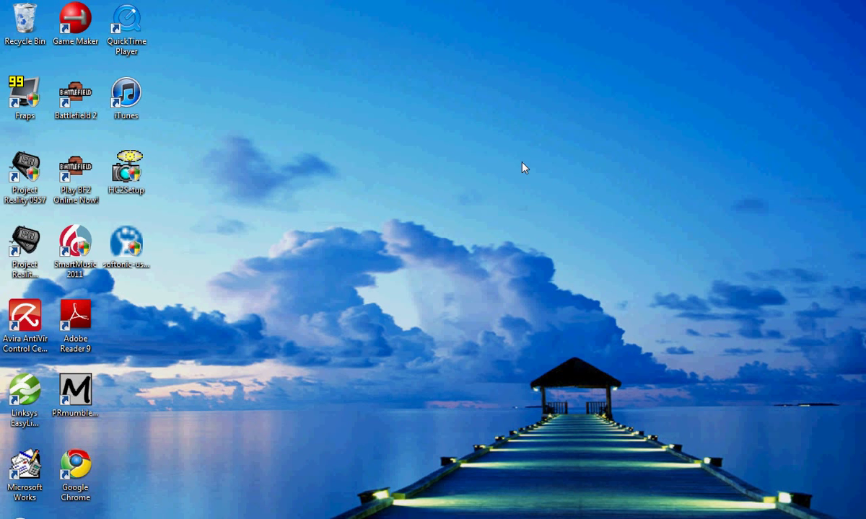
mouse_move(363, 258)
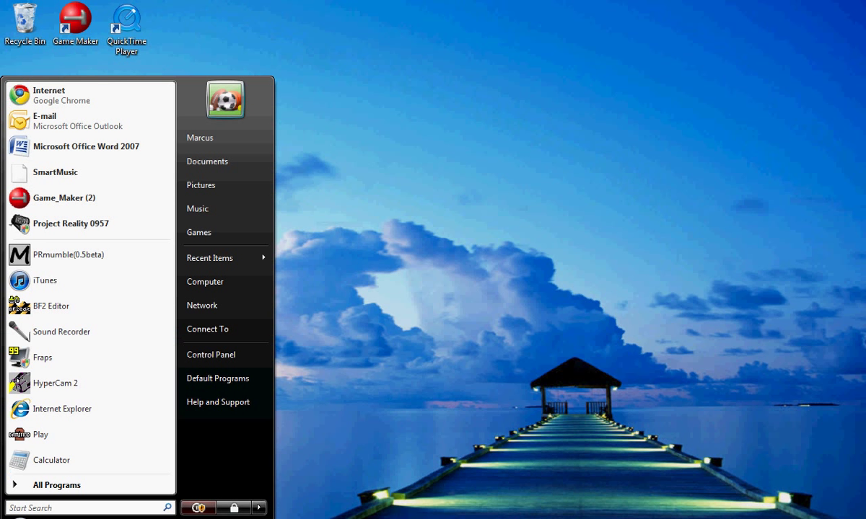
mouse_move(69, 254)
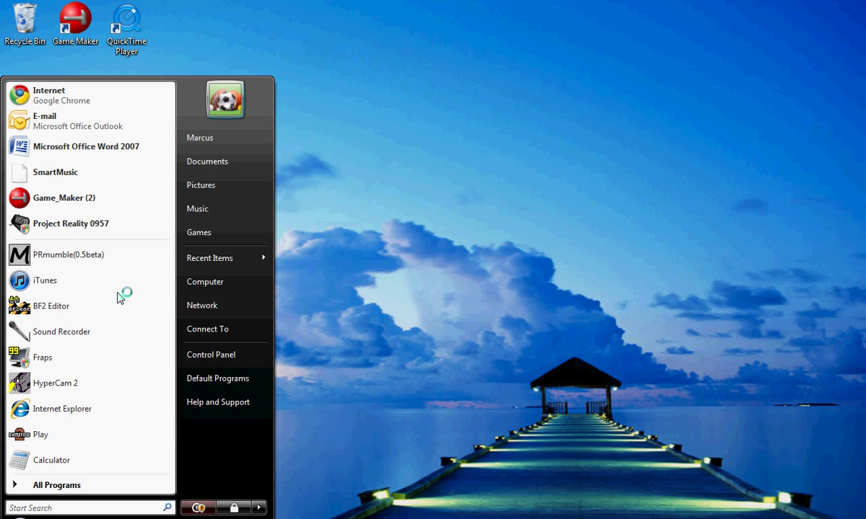
Step: Launch PRmumble(0.5beta) from the Start menu's pinned programs
click(68, 254)
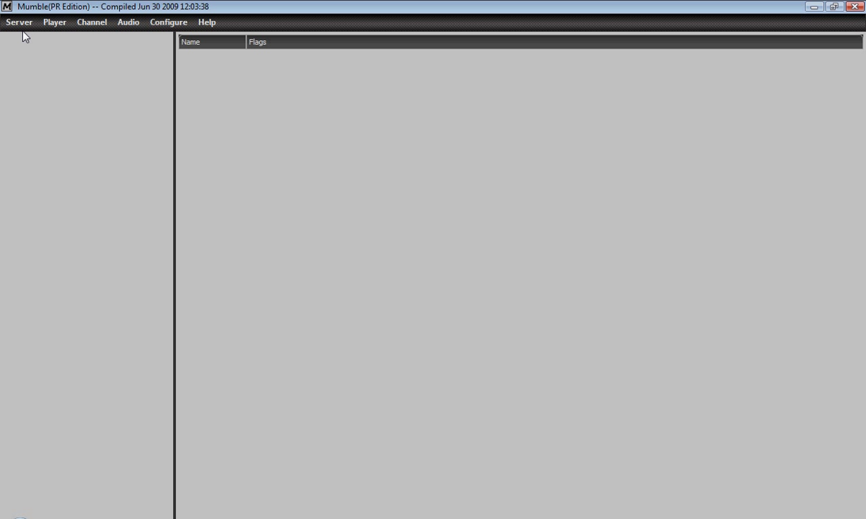
Step: Bring up the Server Connect dialog and select the existing username for editing
click(19, 22)
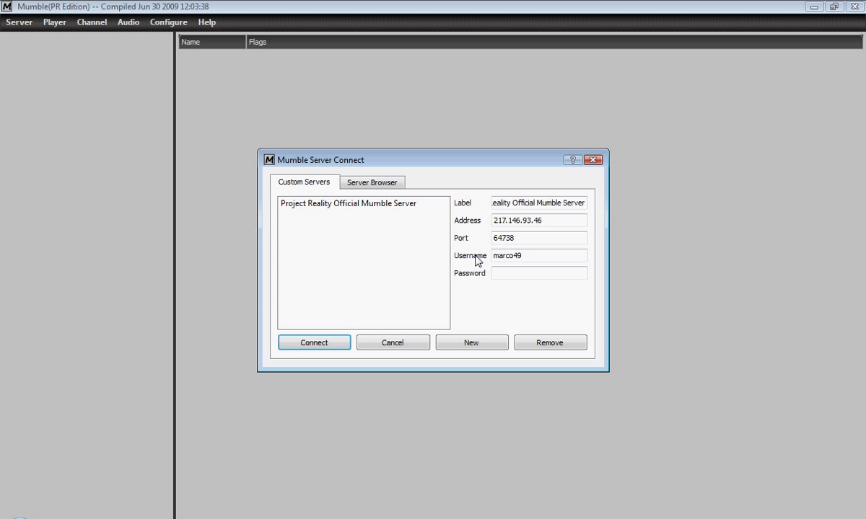
triple_click(539, 255)
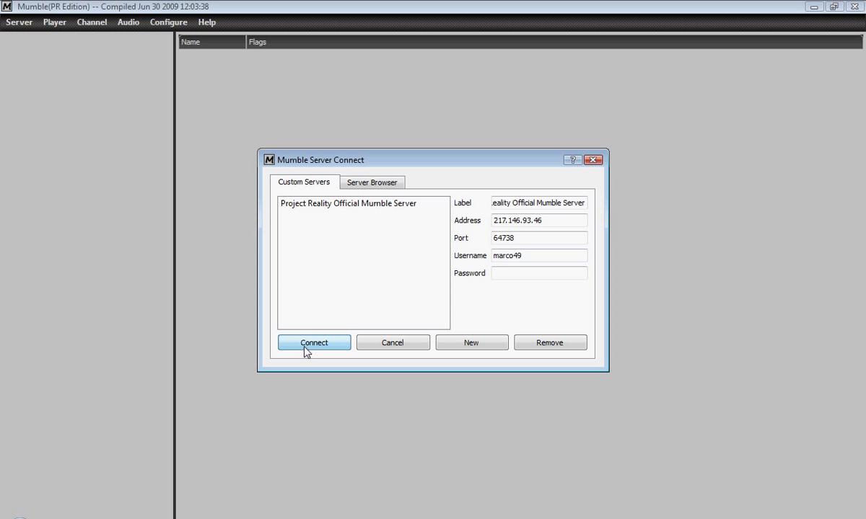
Step: Connect to the Project Reality Official Mumble Server and look through its channel tree
click(314, 342)
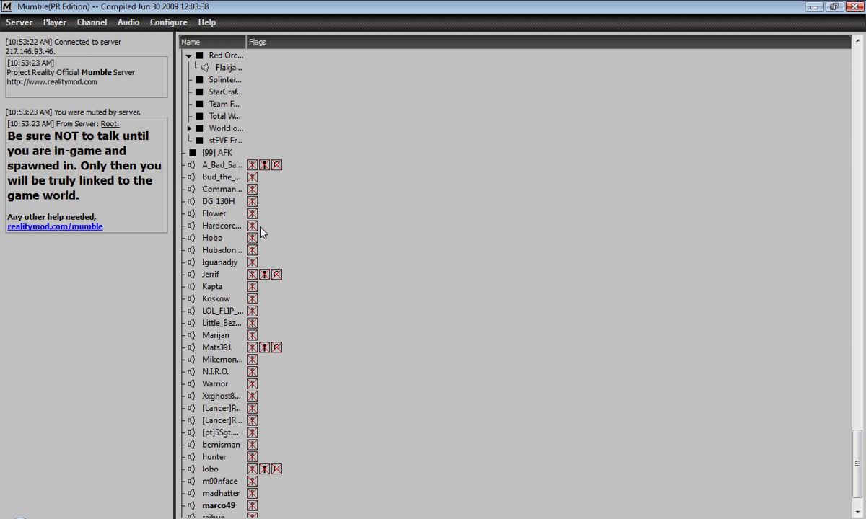
scroll(up, 3)
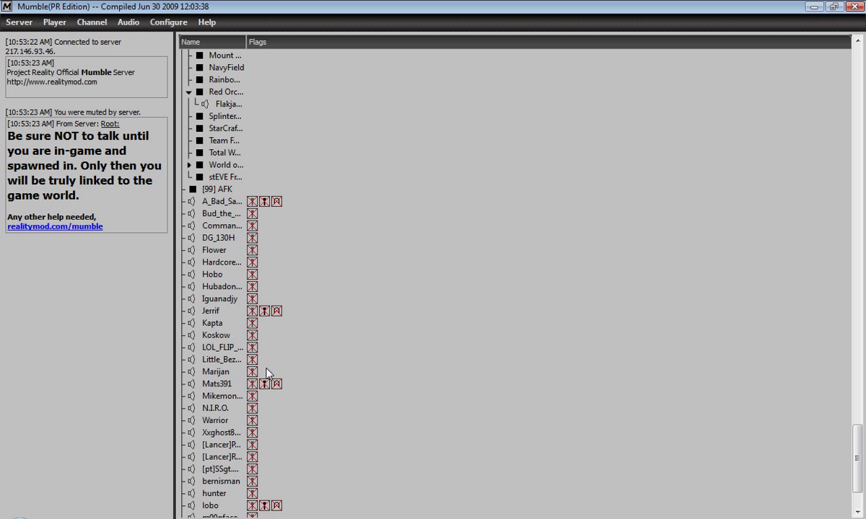
scroll(down, 3)
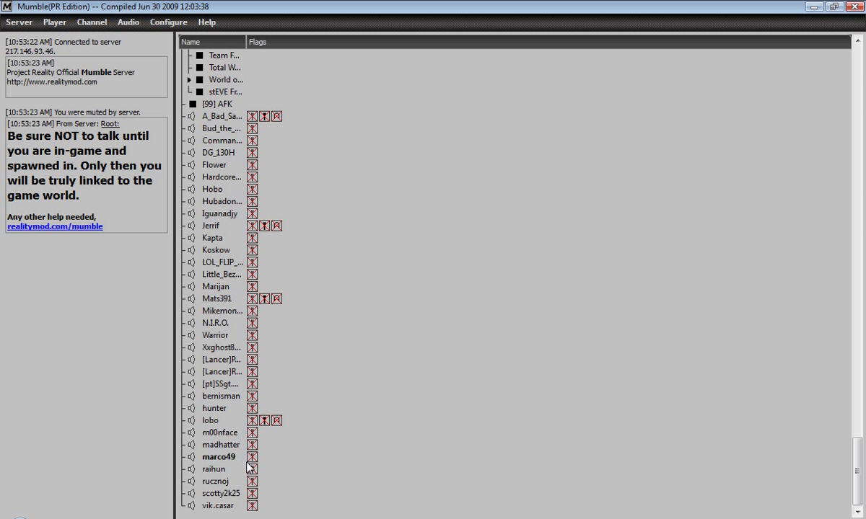
mouse_move(239, 411)
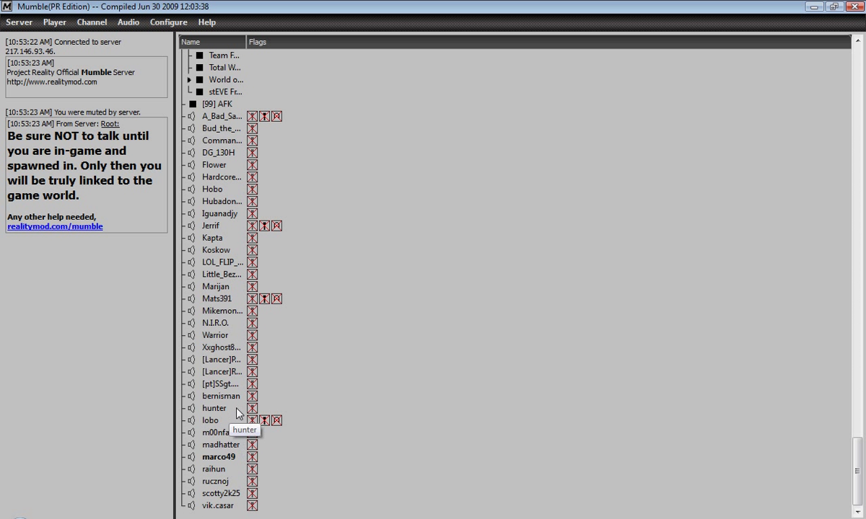
mouse_move(252, 440)
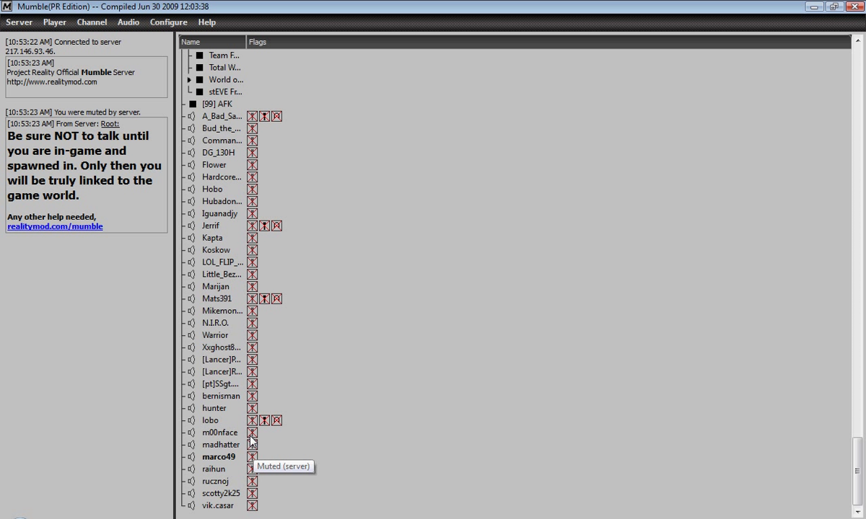
mouse_move(257, 460)
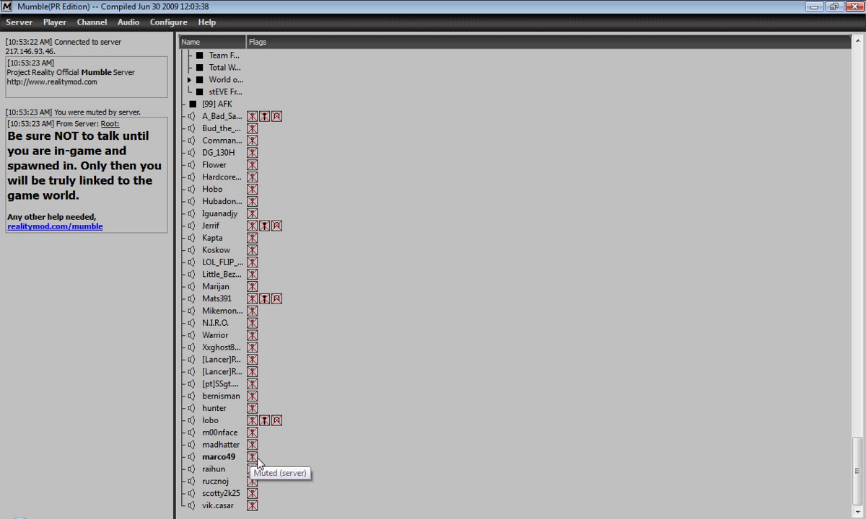
mouse_move(227, 424)
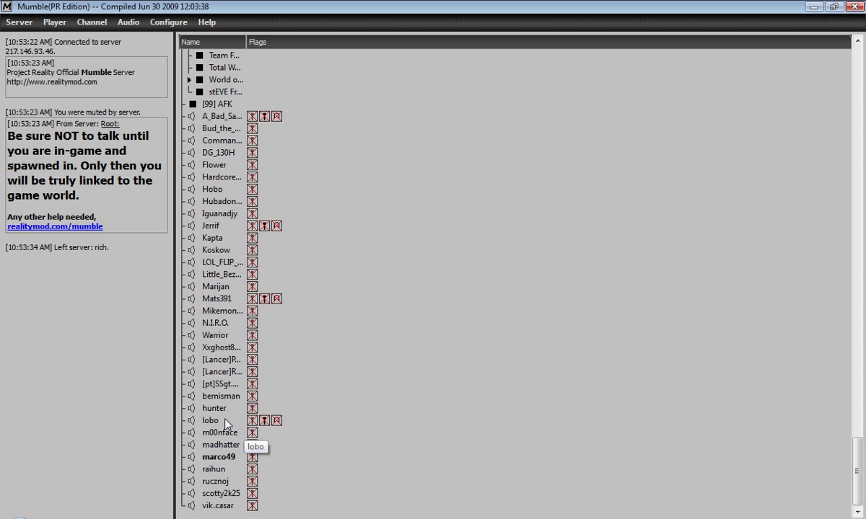
mouse_move(264, 421)
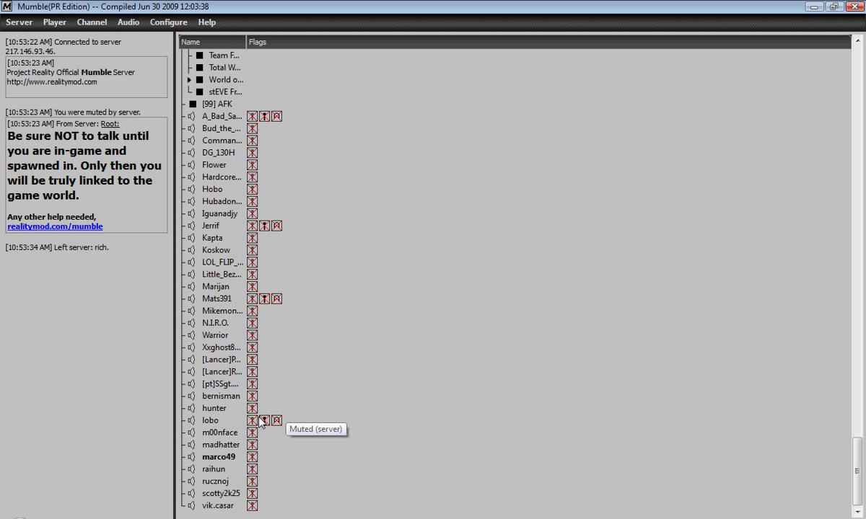
mouse_move(251, 323)
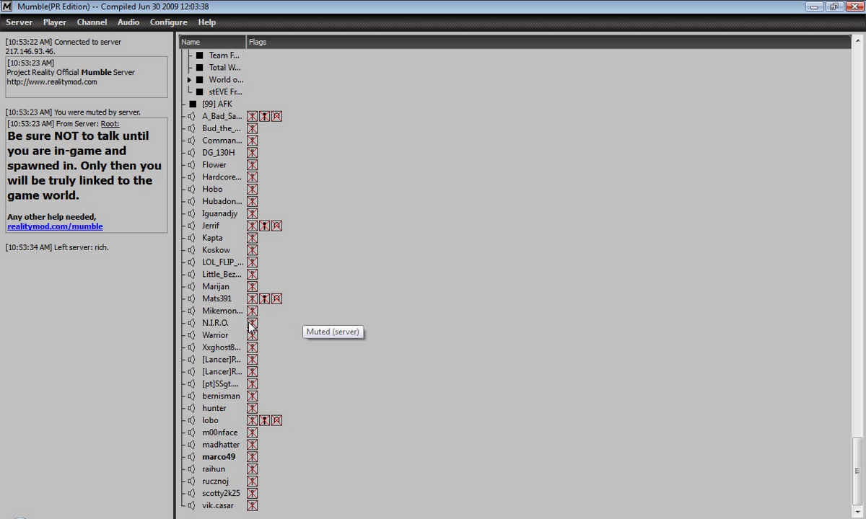
mouse_move(310, 352)
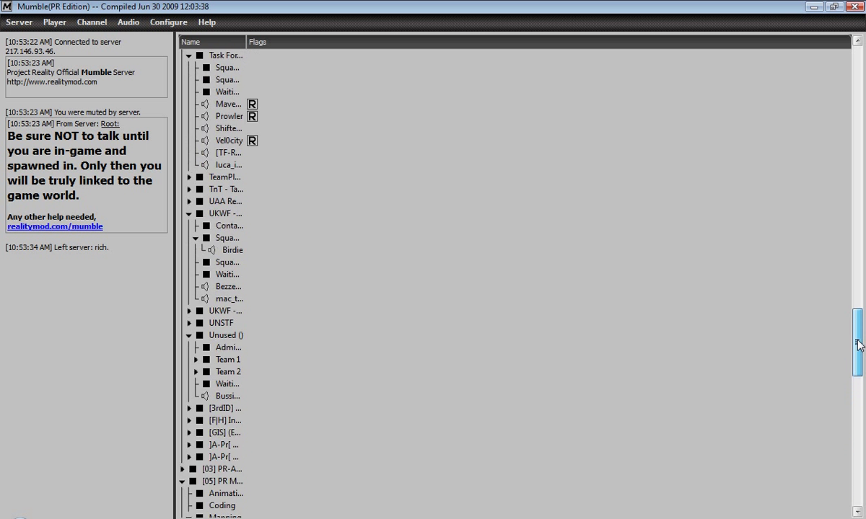
Step: Scroll the channel tree to show the PR Team channel with Team 1 and Team 2 squads
scroll(down, 3)
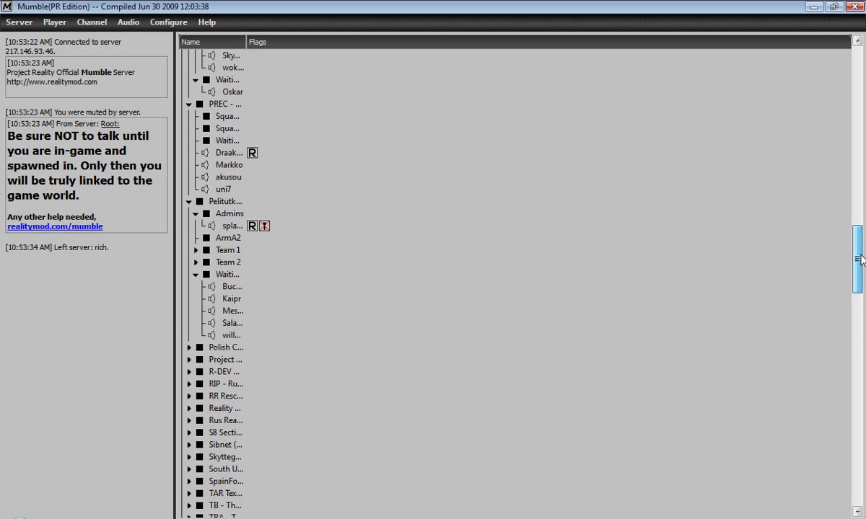
scroll(up, 3)
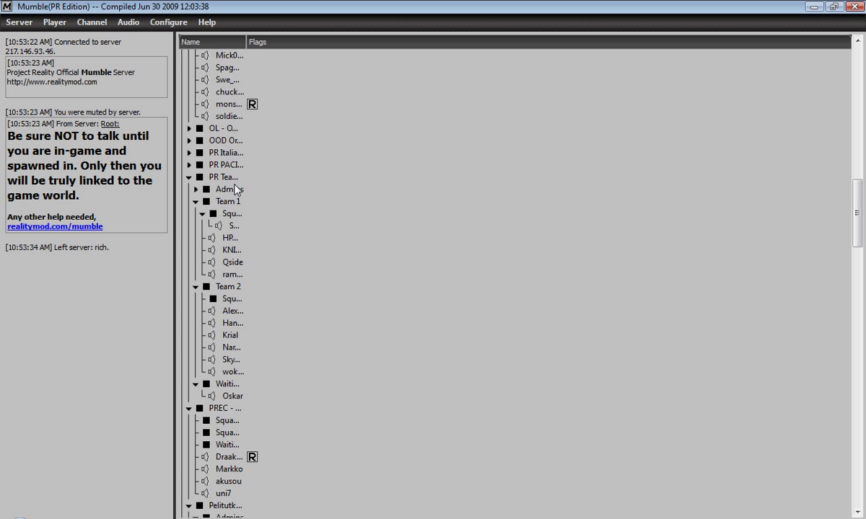
mouse_move(231, 187)
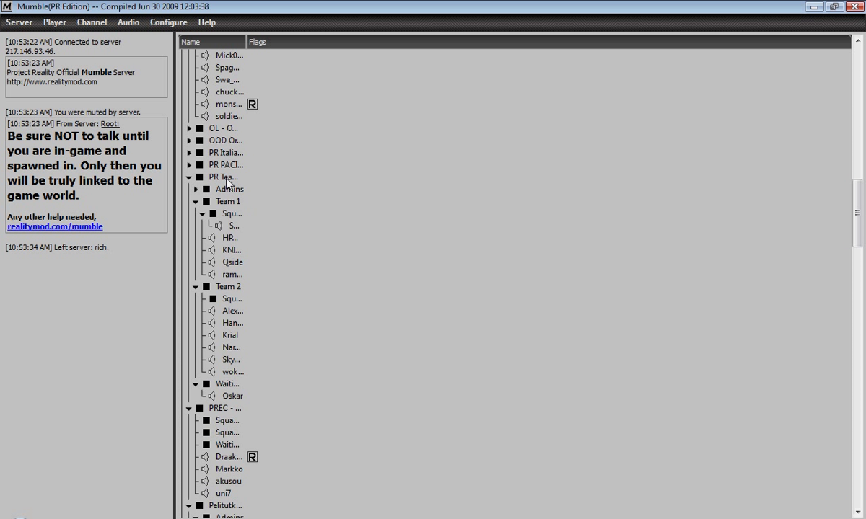
mouse_move(230, 189)
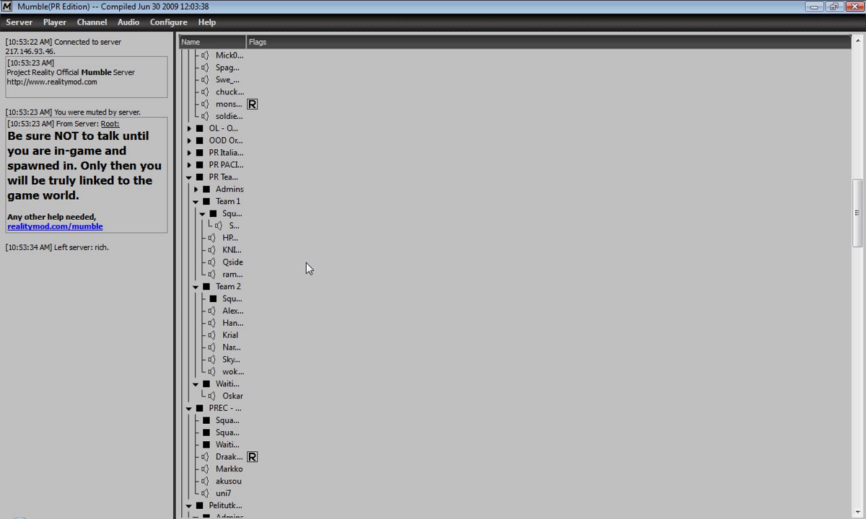
mouse_move(321, 269)
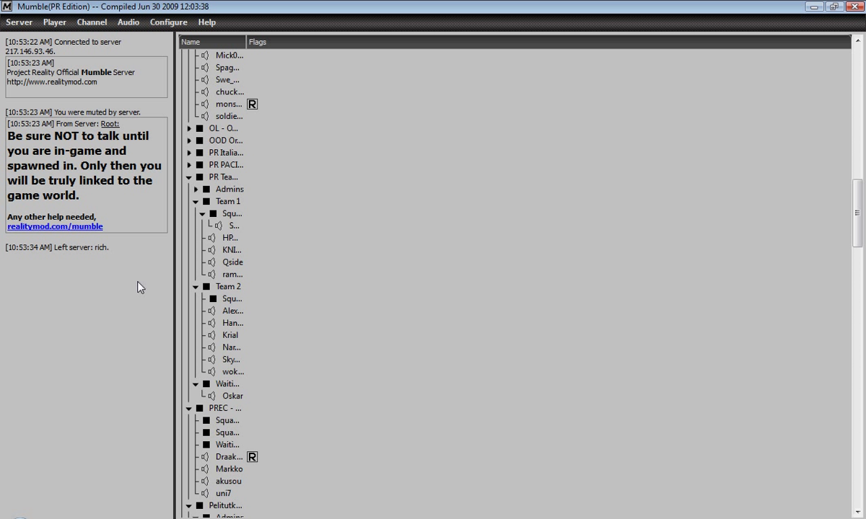
mouse_move(238, 292)
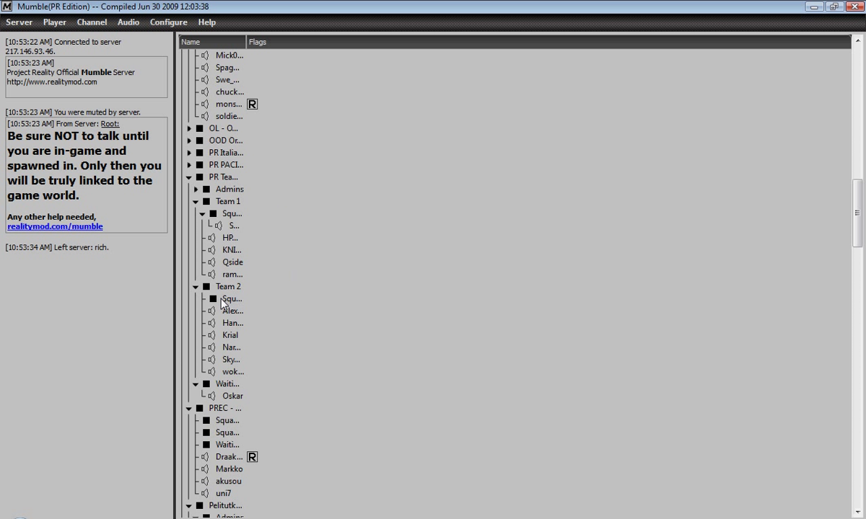
mouse_move(218, 296)
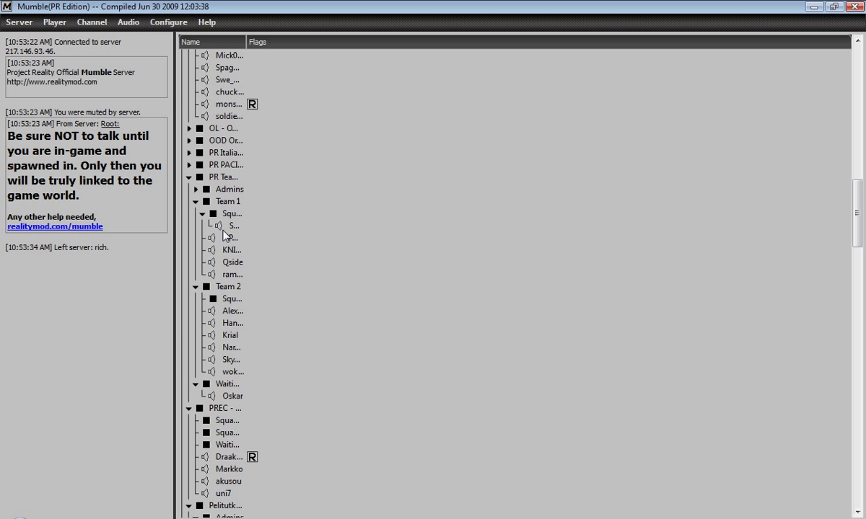
mouse_move(235, 239)
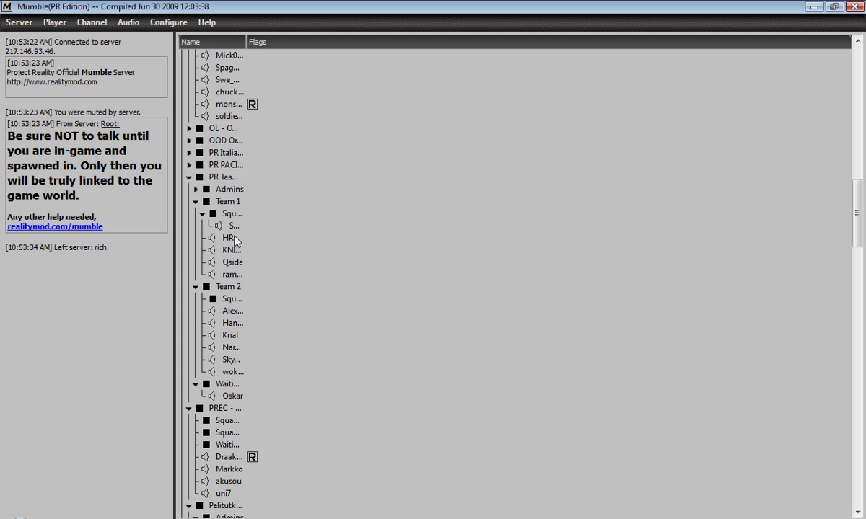
mouse_move(233, 237)
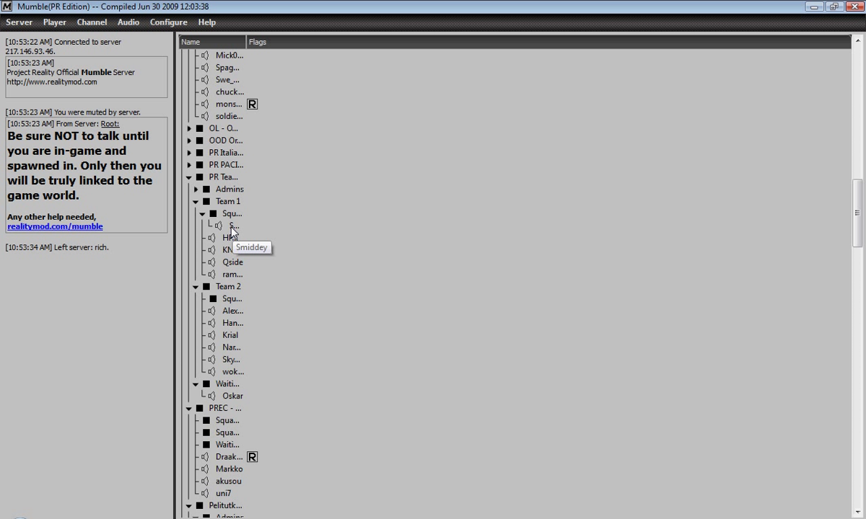
mouse_move(298, 250)
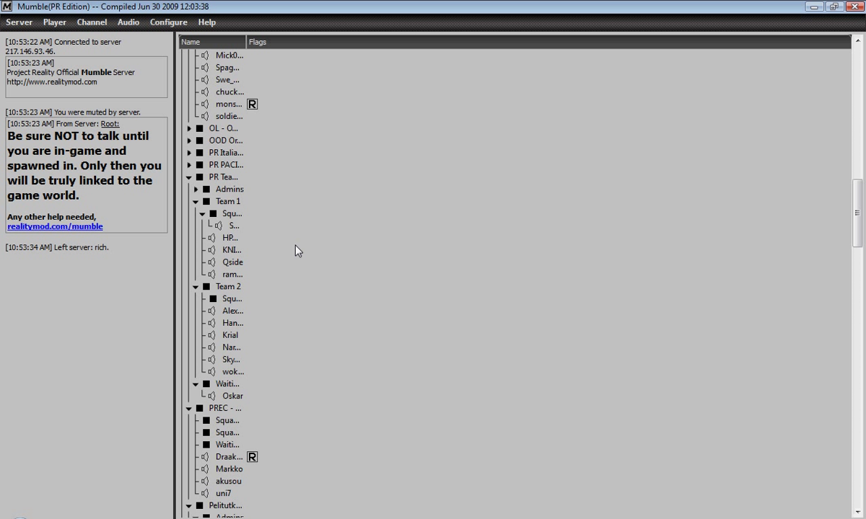
mouse_move(228, 209)
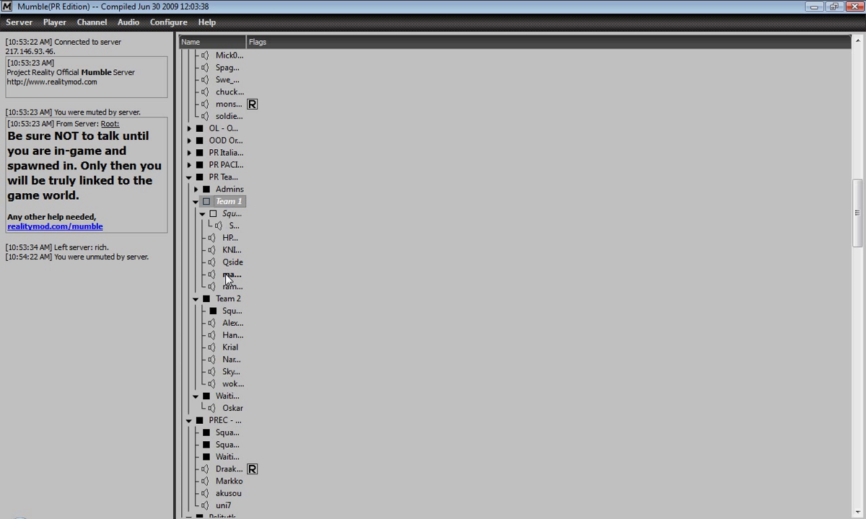
mouse_move(231, 275)
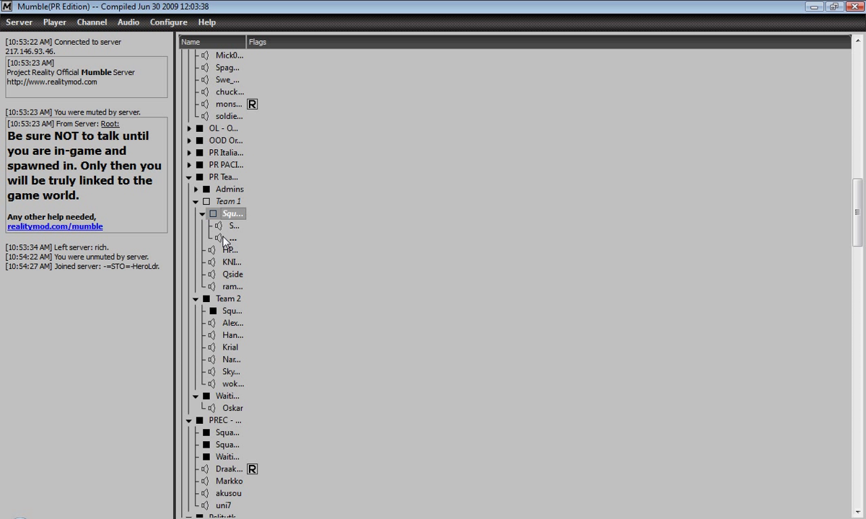
mouse_move(225, 239)
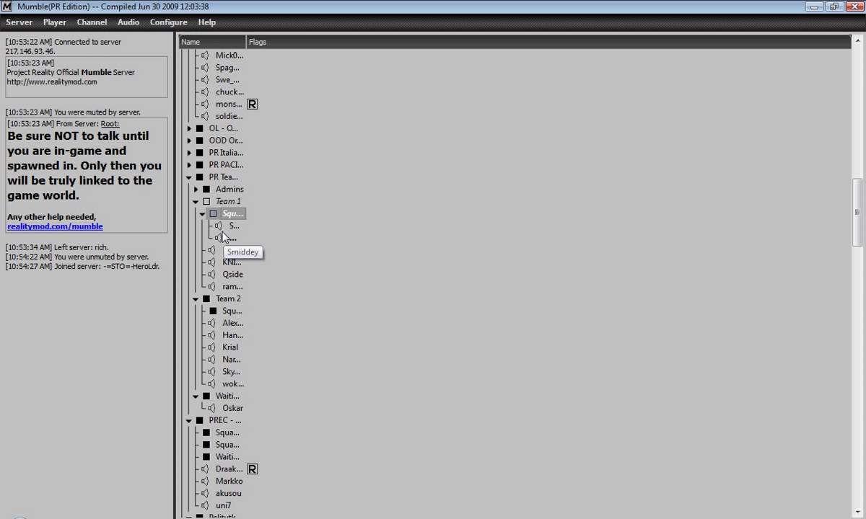
mouse_move(225, 238)
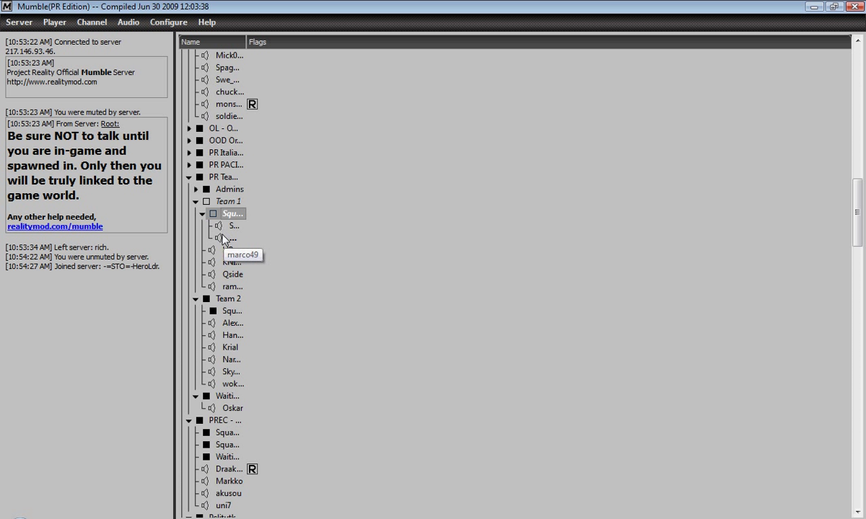
mouse_move(221, 246)
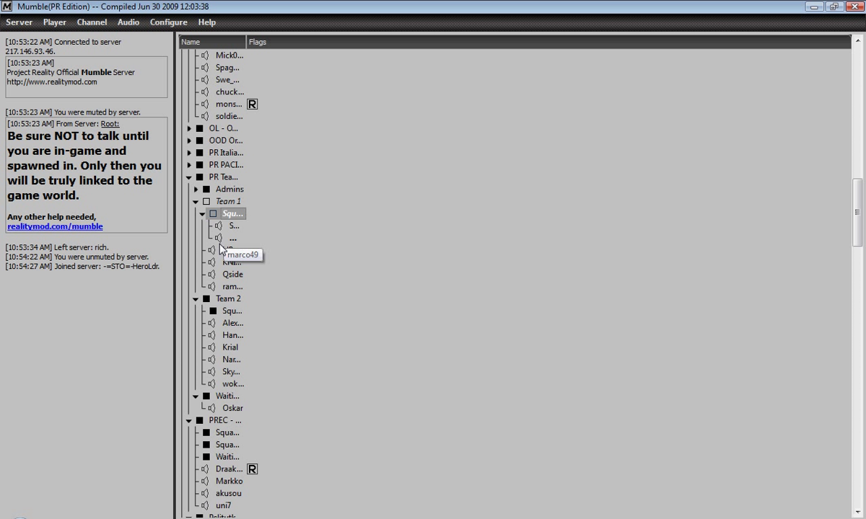
mouse_move(247, 268)
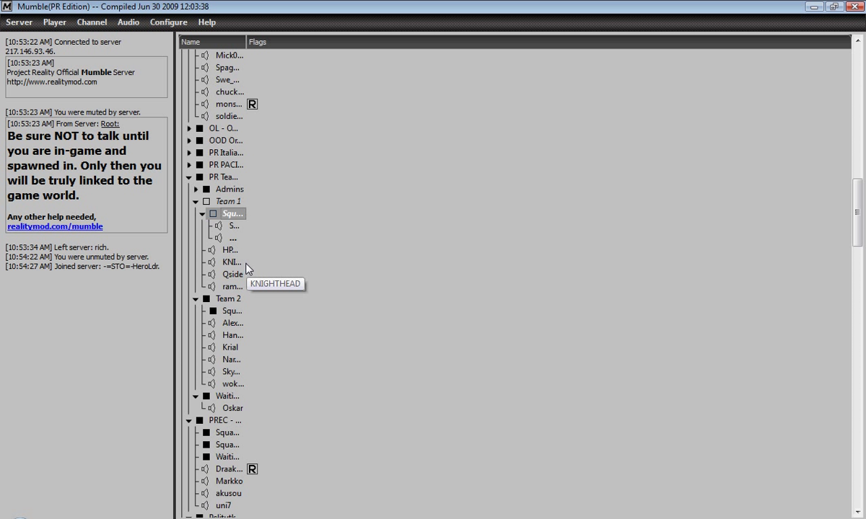
mouse_move(253, 269)
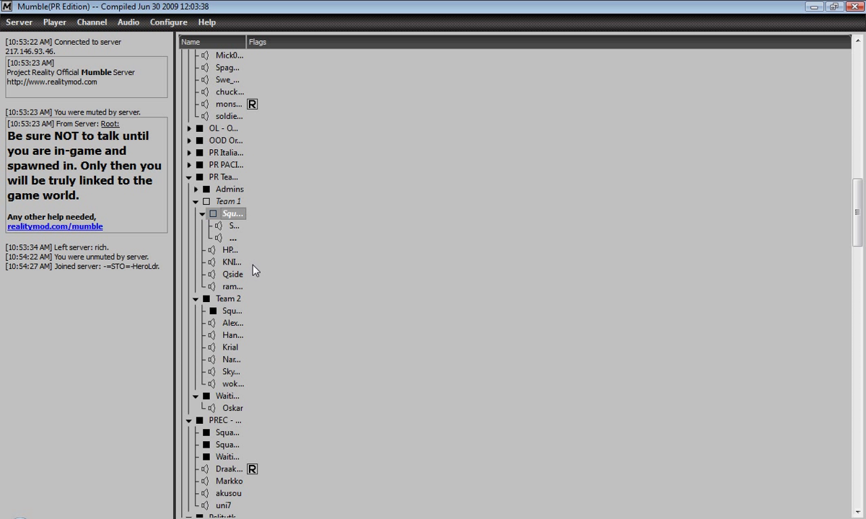
mouse_move(260, 269)
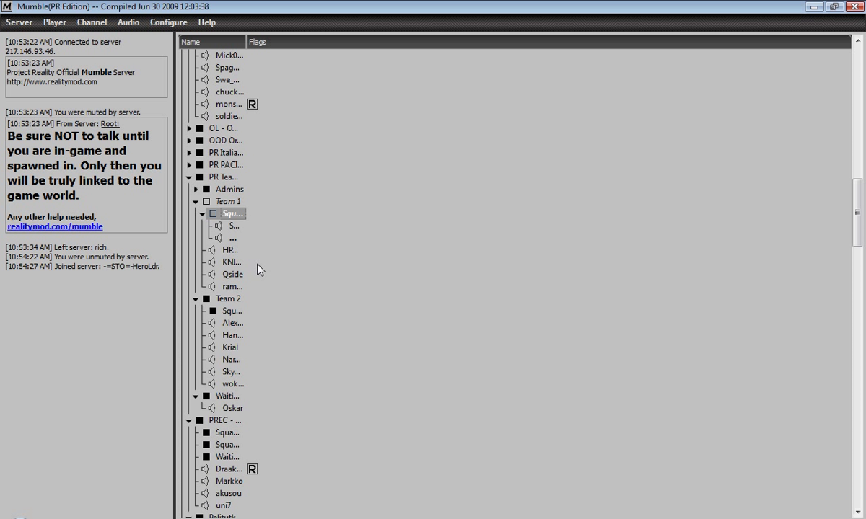
mouse_move(229, 229)
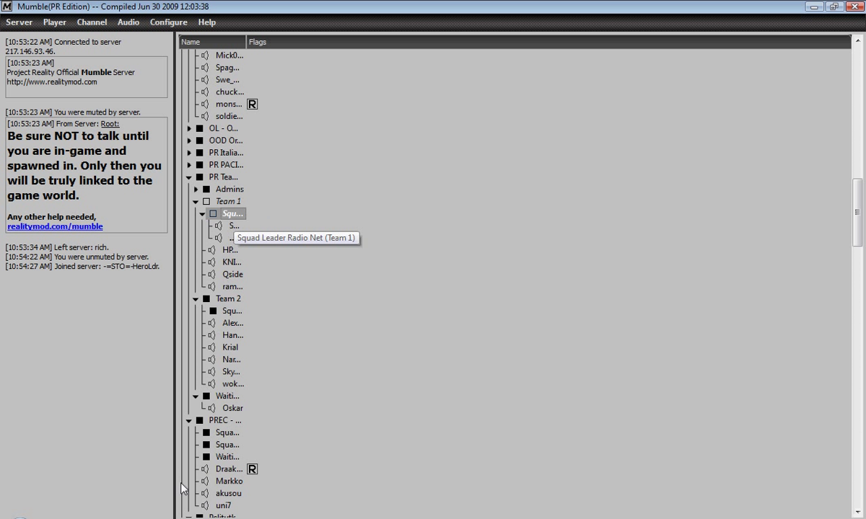
mouse_move(398, 366)
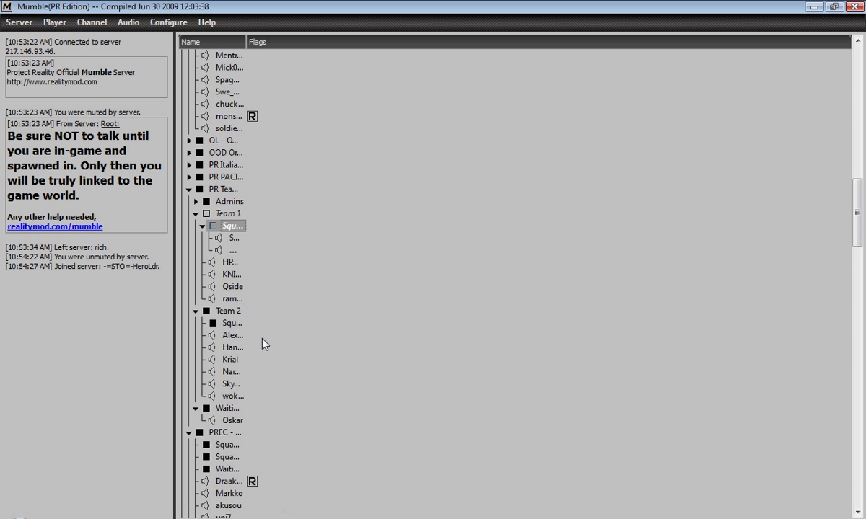
mouse_move(287, 332)
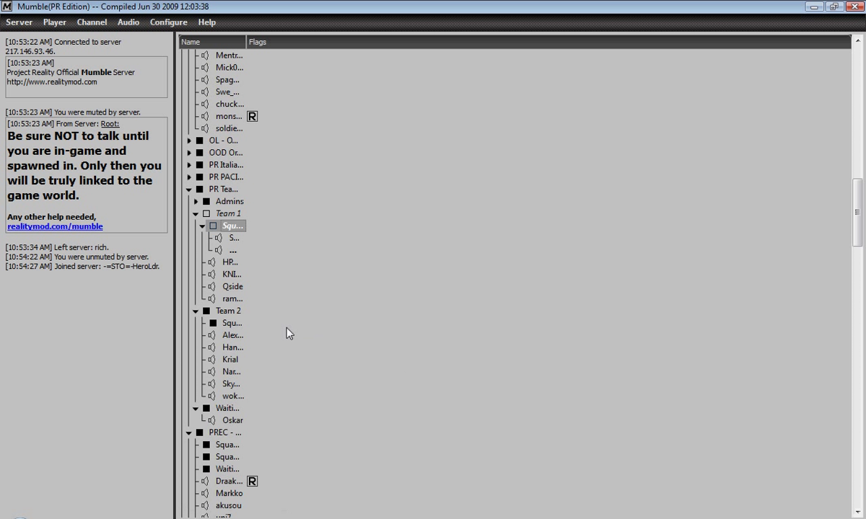
mouse_move(282, 337)
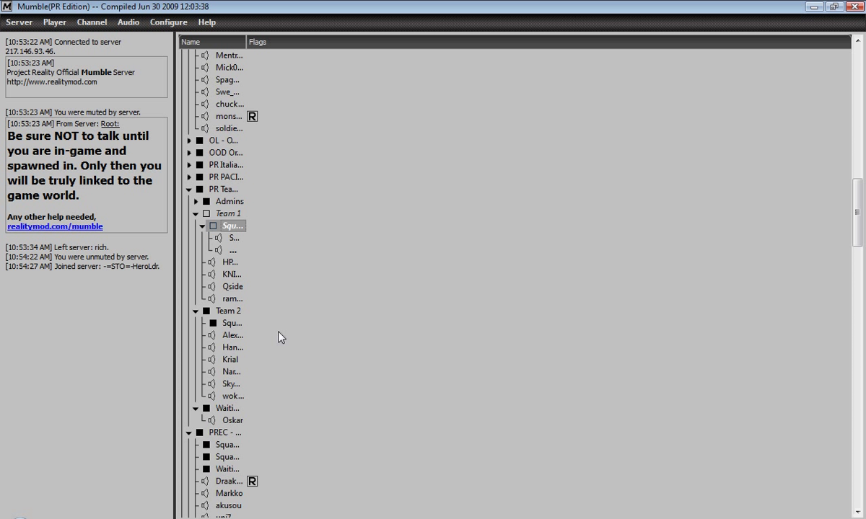
mouse_move(269, 323)
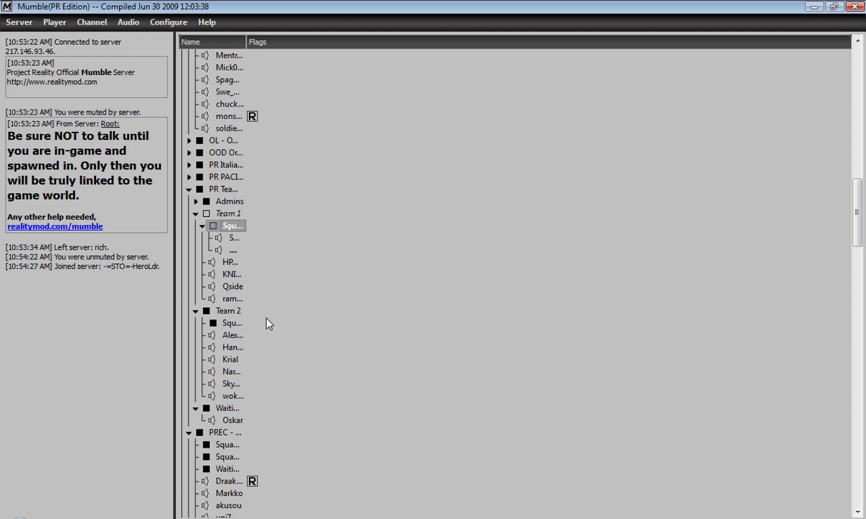
mouse_move(199, 315)
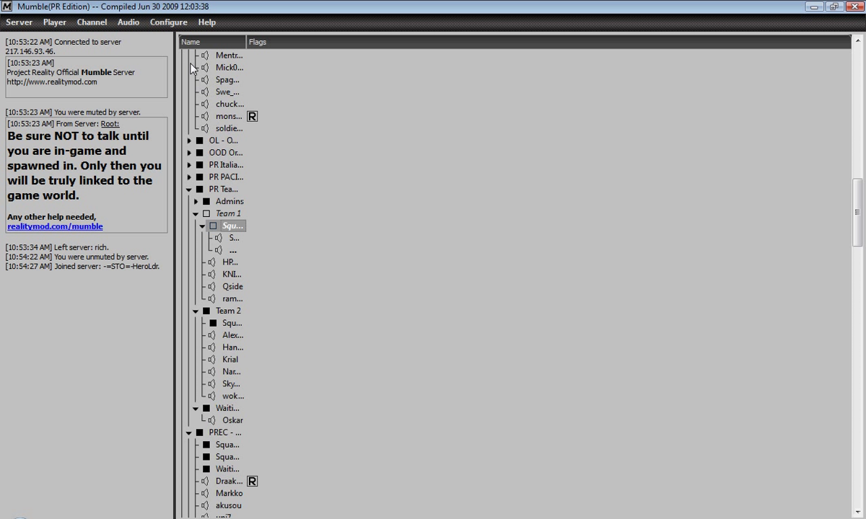
click(168, 21)
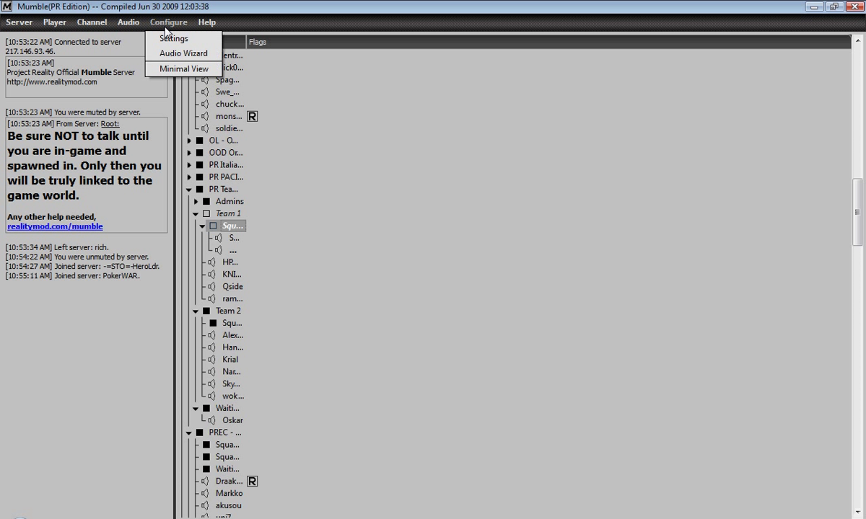
click(173, 38)
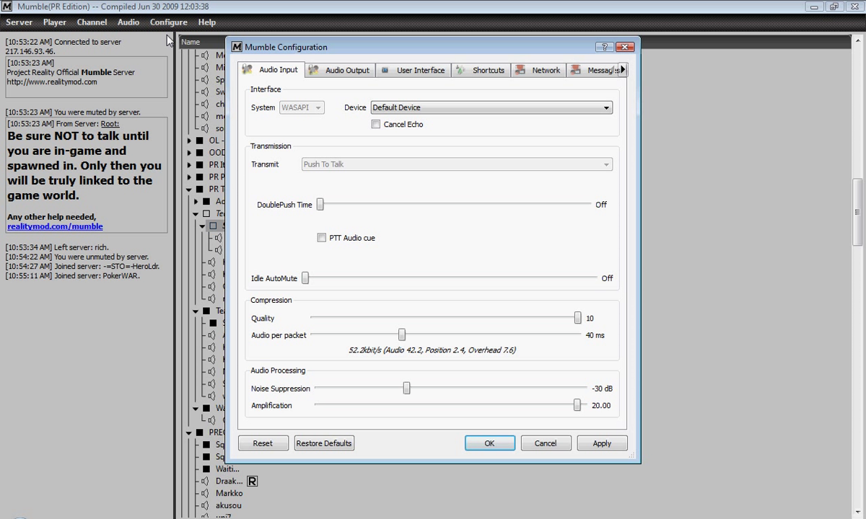
click(487, 69)
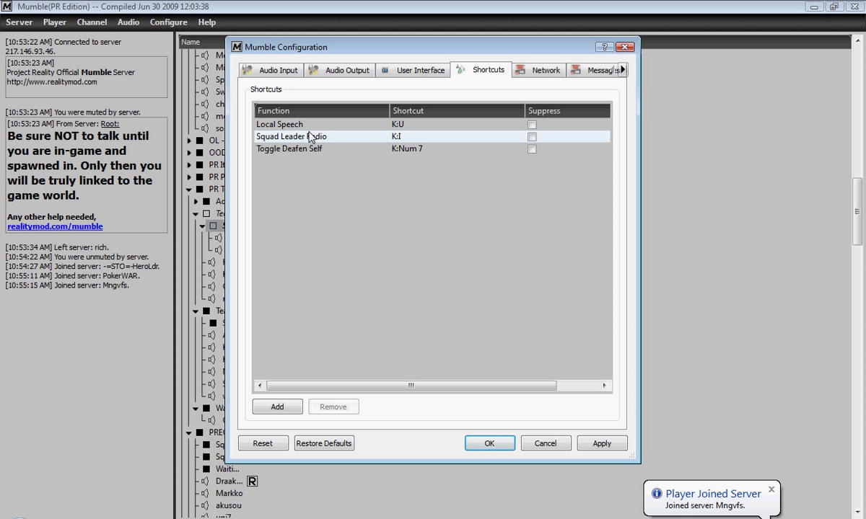
mouse_move(407, 119)
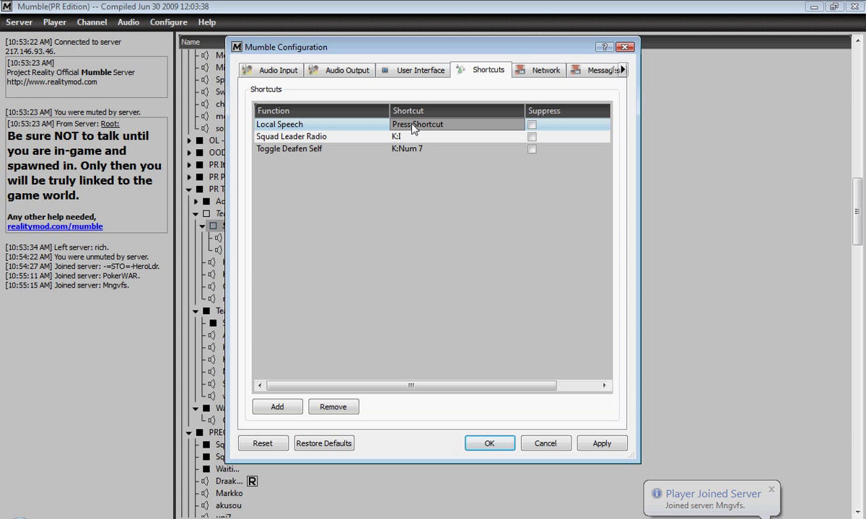
mouse_move(459, 128)
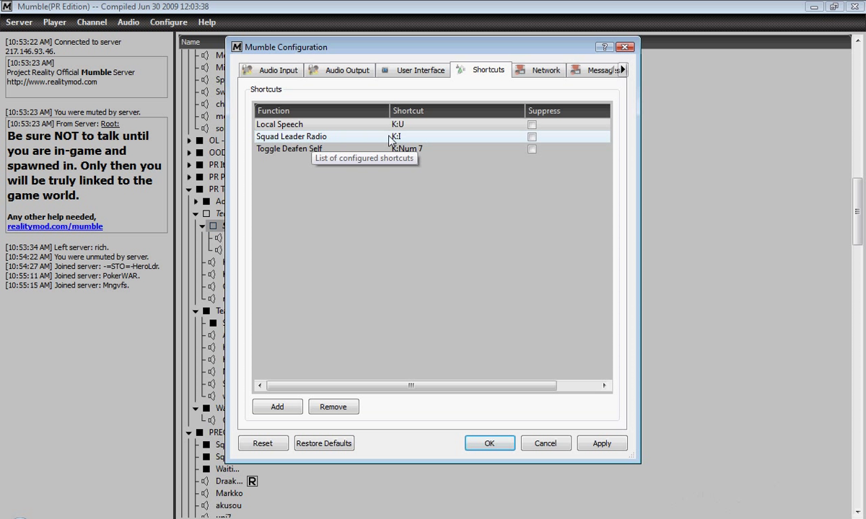
mouse_move(347, 148)
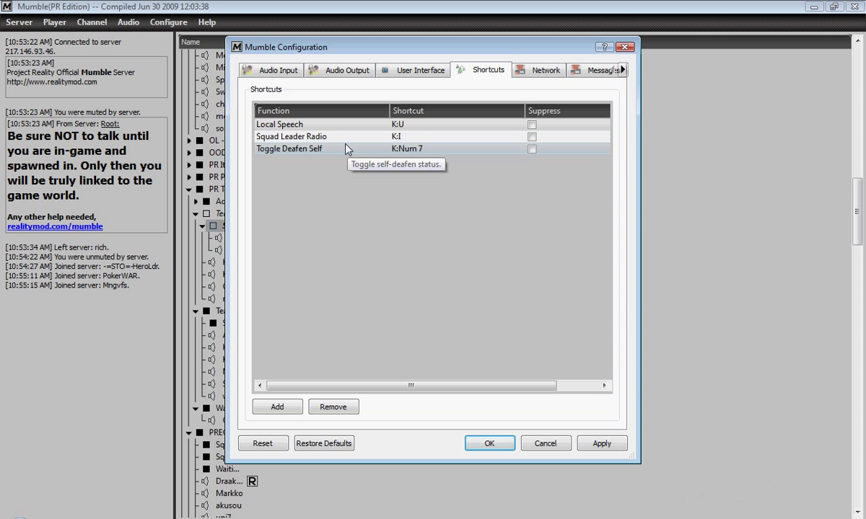
mouse_move(336, 141)
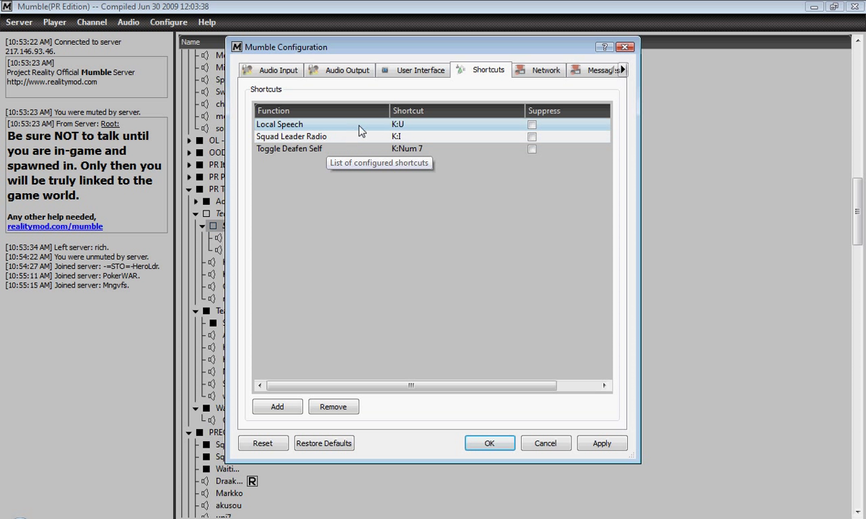
mouse_move(338, 128)
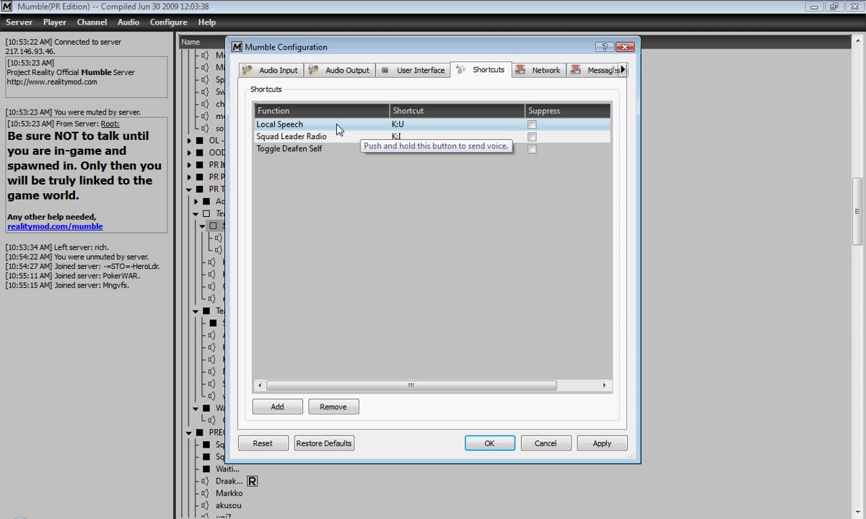
mouse_move(381, 136)
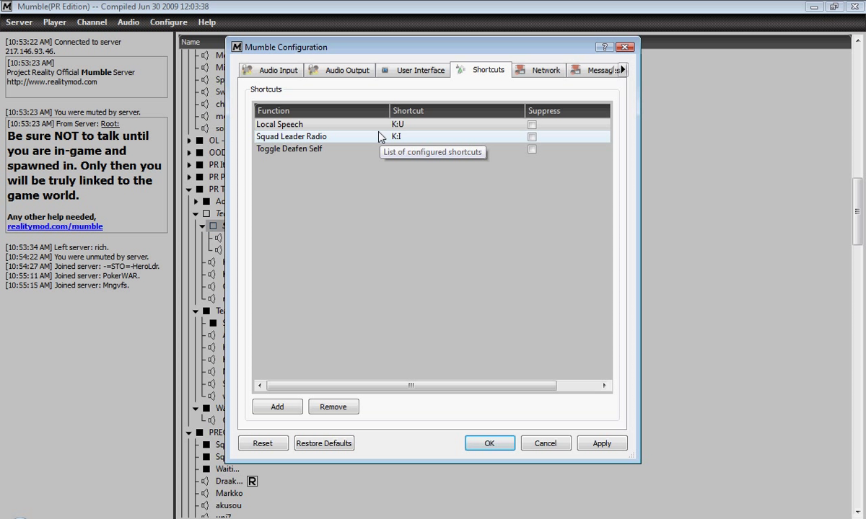
mouse_move(489, 443)
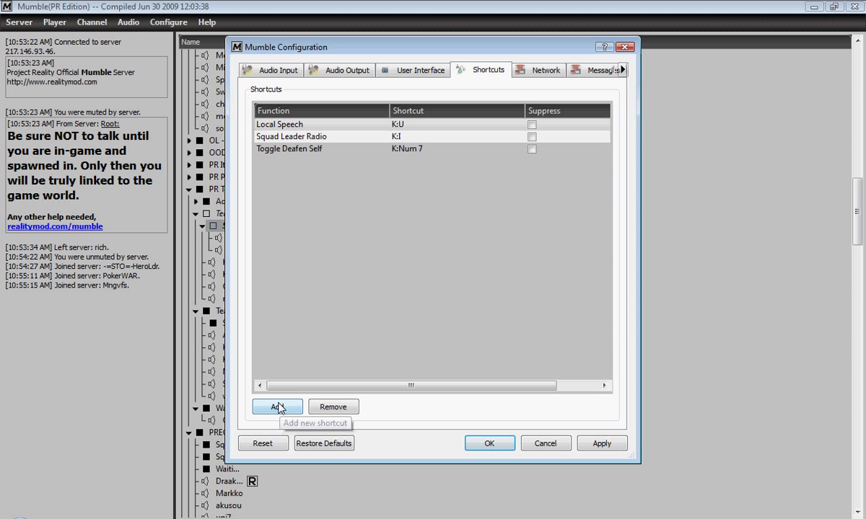
click(276, 406)
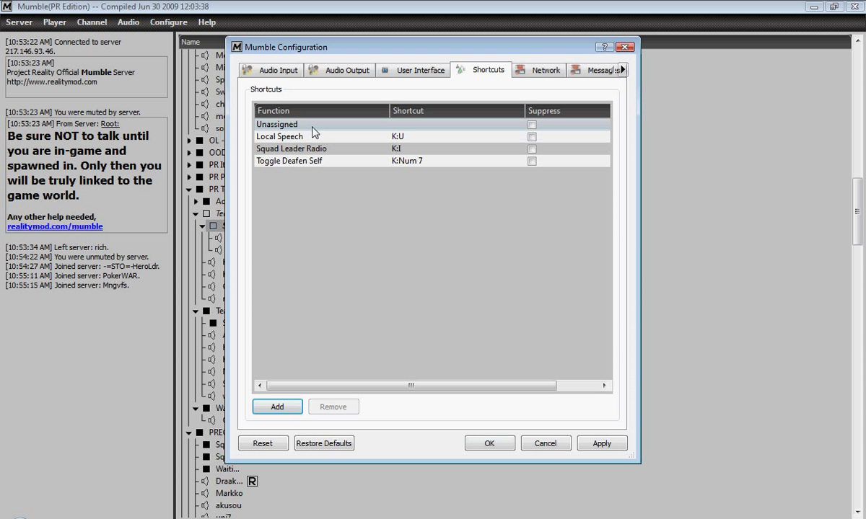
click(318, 125)
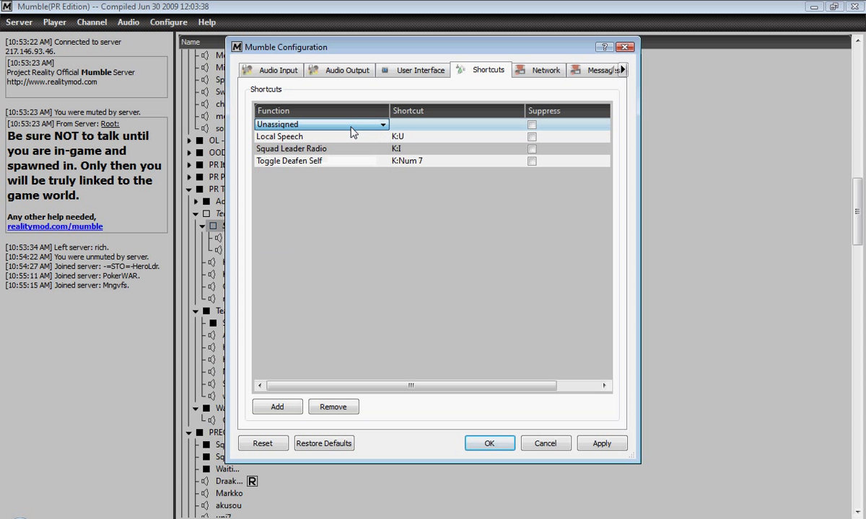
click(333, 407)
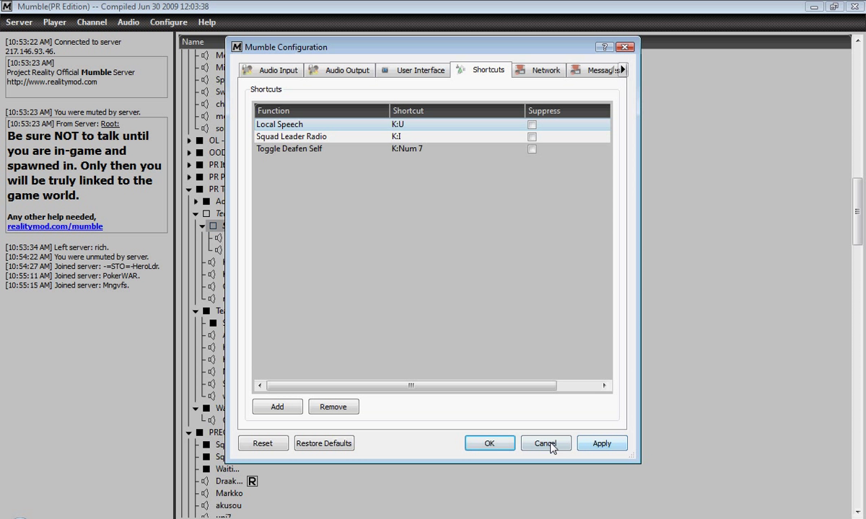
click(545, 443)
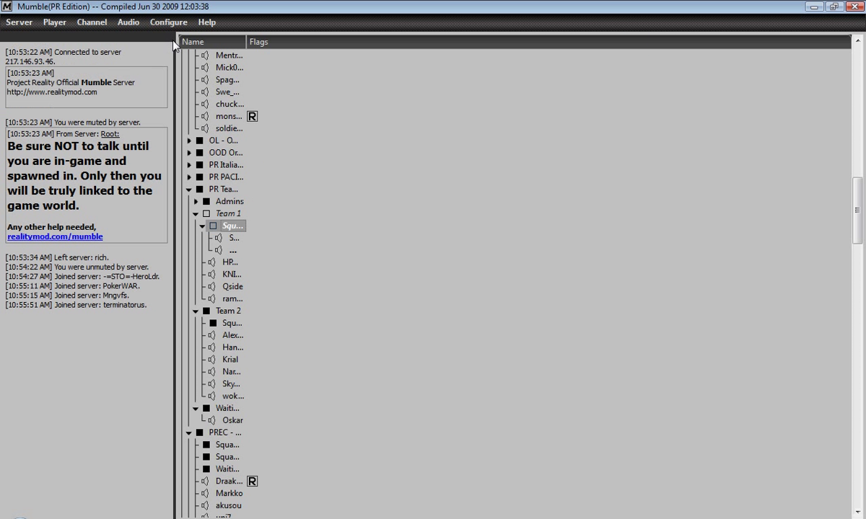
Step: Leave Enable Overlay ticked in the Overlay settings and accept with OK
click(168, 21)
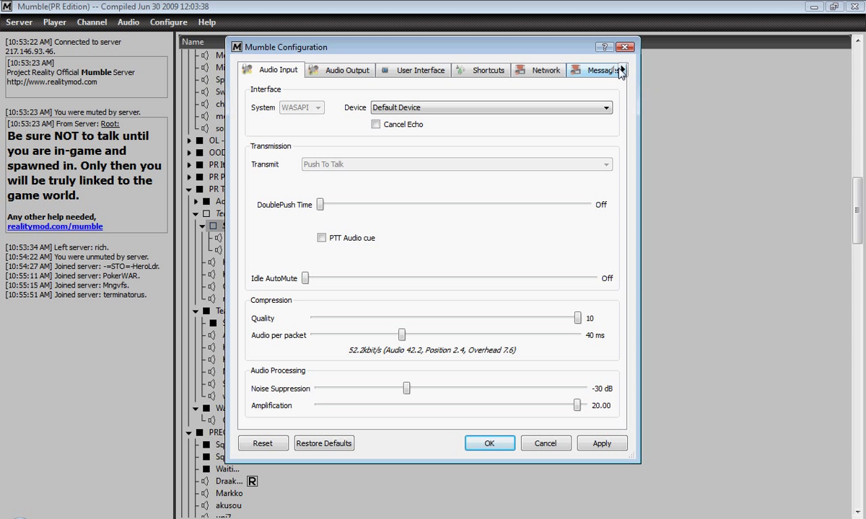
click(618, 70)
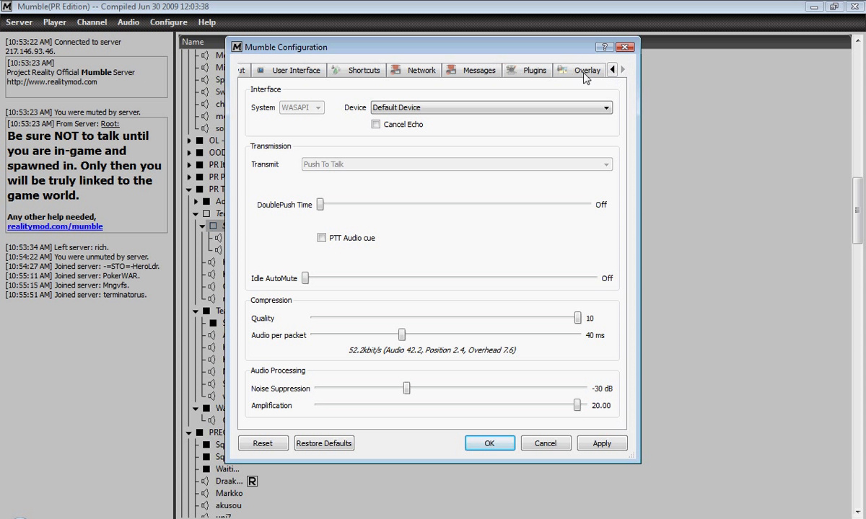
click(585, 70)
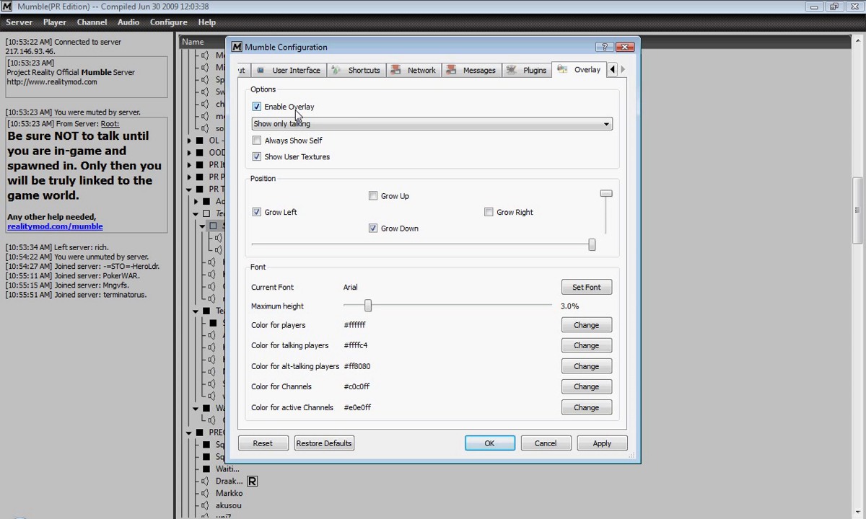
mouse_move(326, 107)
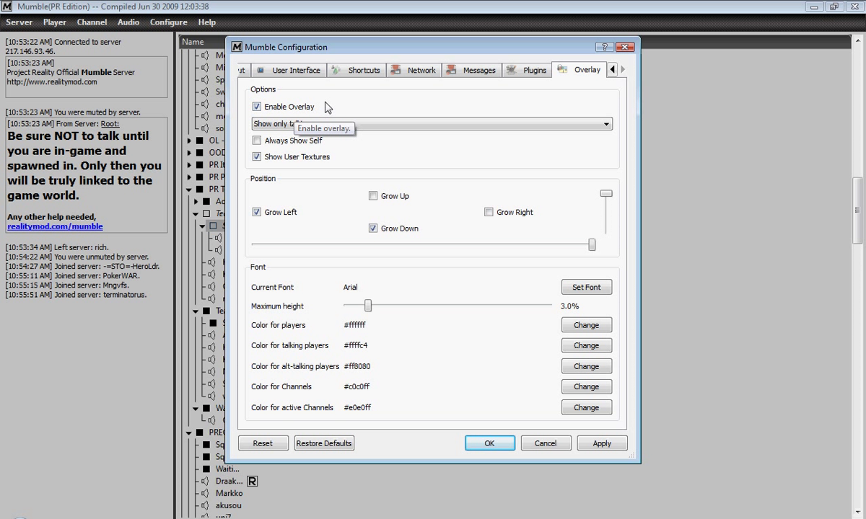
mouse_move(426, 112)
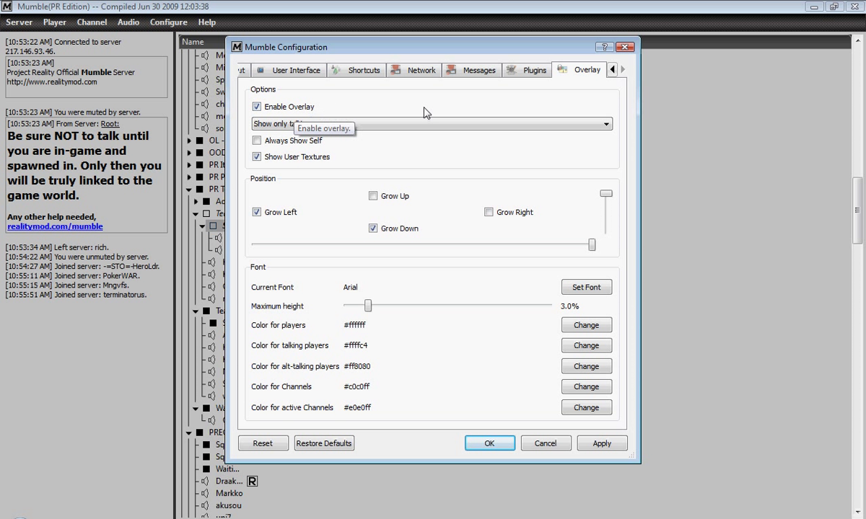
mouse_move(489, 443)
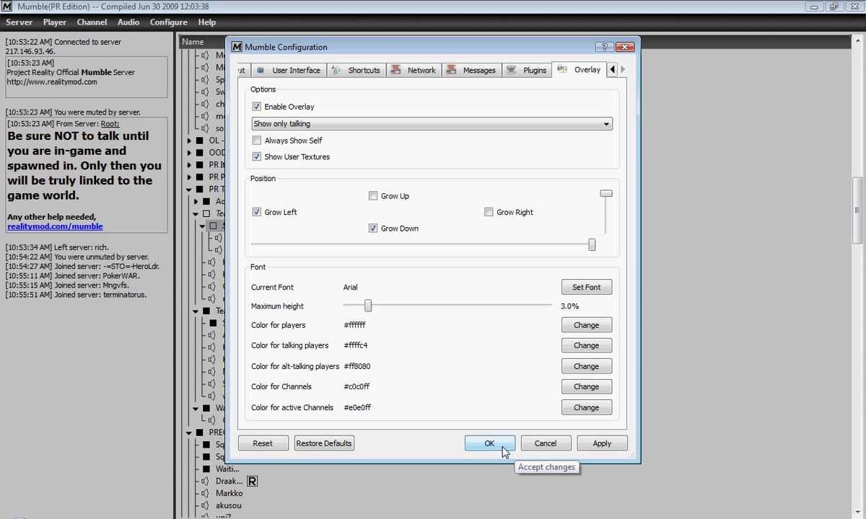
click(489, 443)
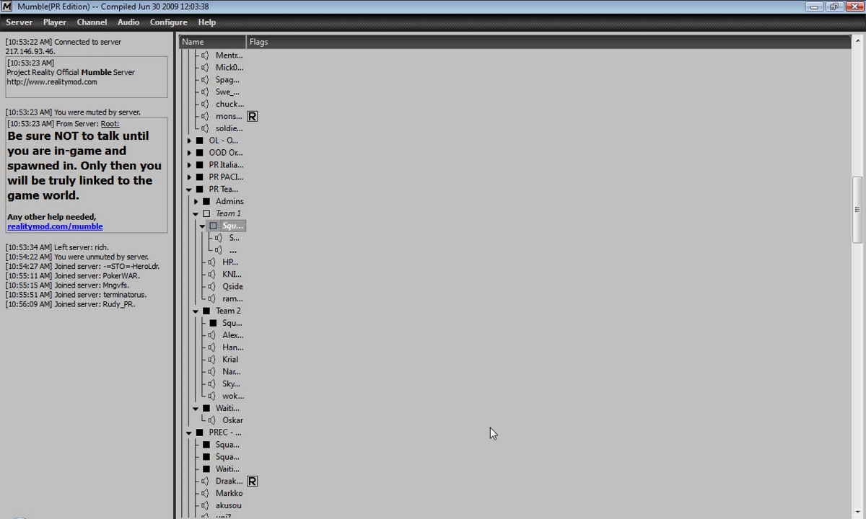
mouse_move(276, 422)
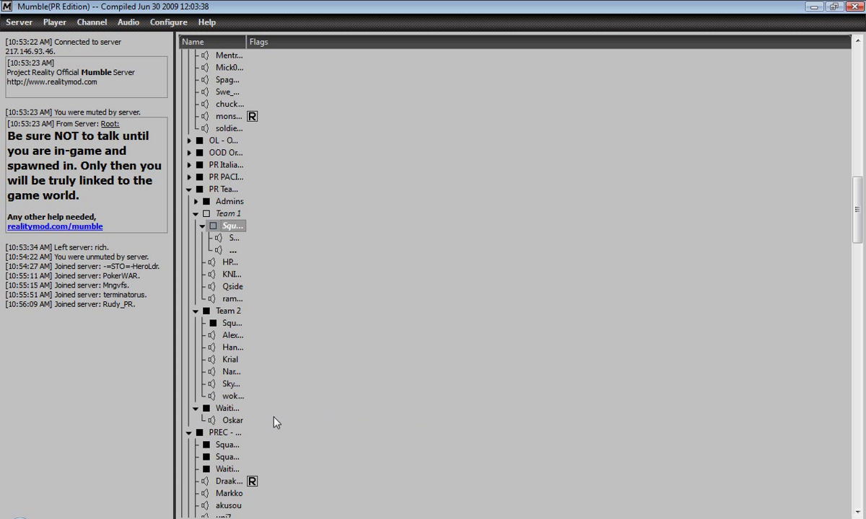